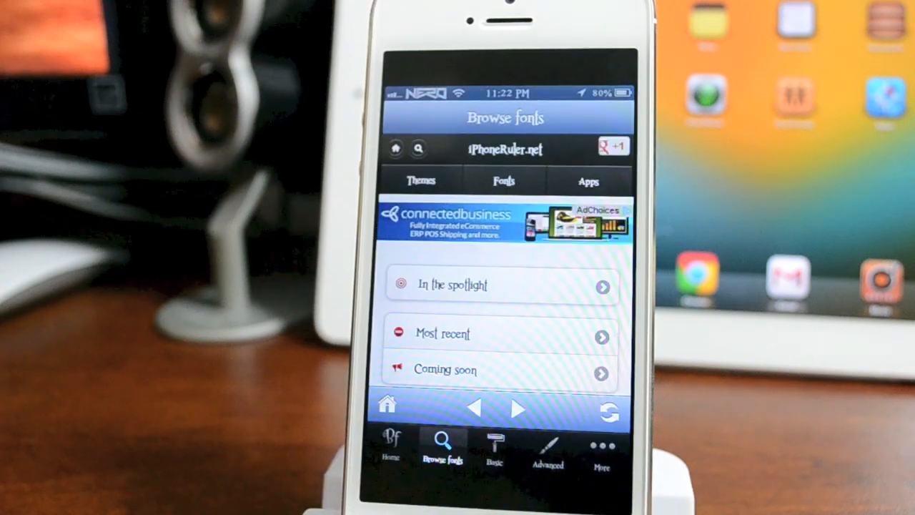
# - Browse BytaFont's tabs and show the Basic list of installed fonts with akaDylan Open checked
pyautogui.click(390, 447)
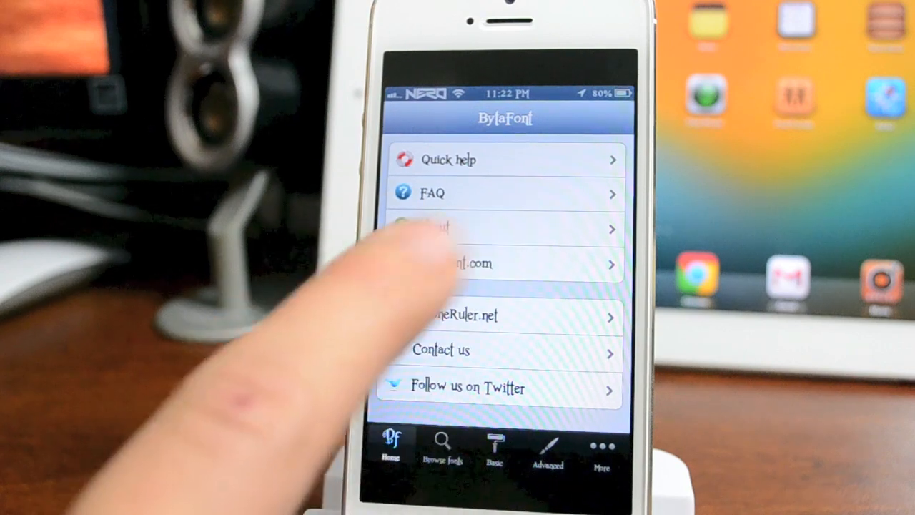
pyautogui.click(443, 443)
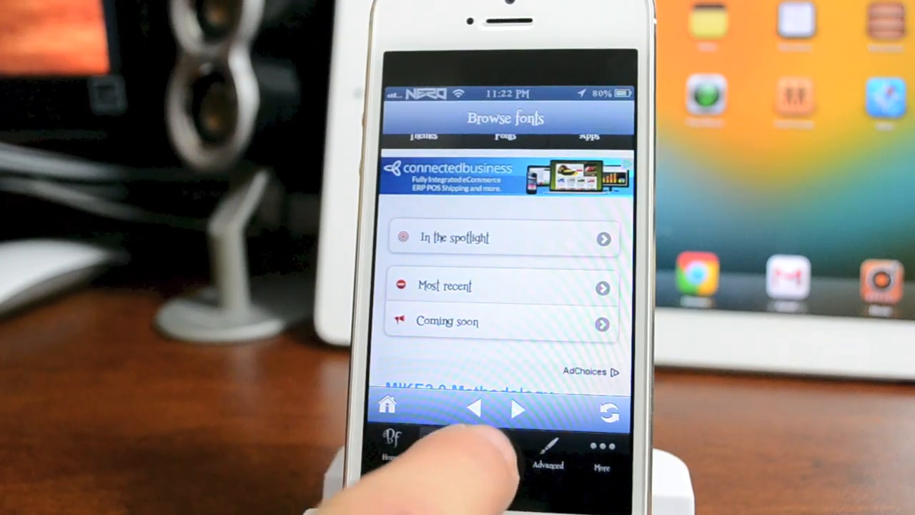
pyautogui.click(494, 447)
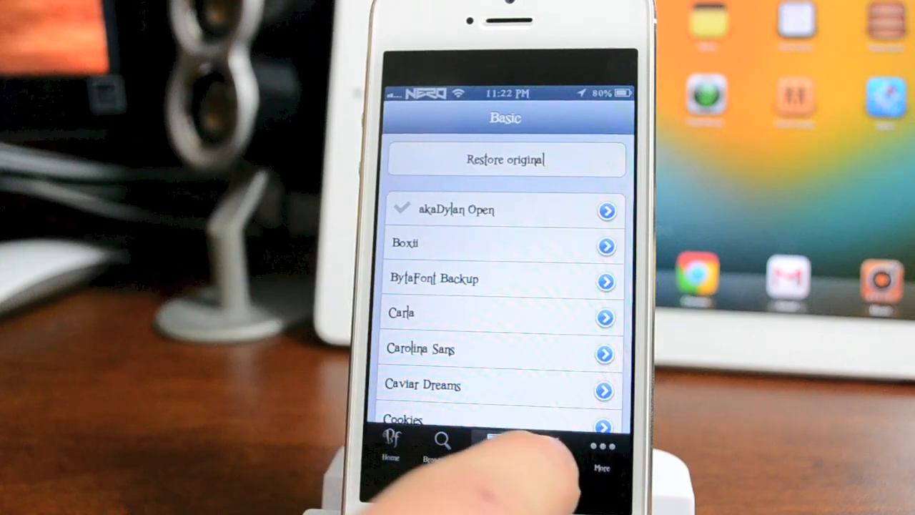
pyautogui.click(548, 450)
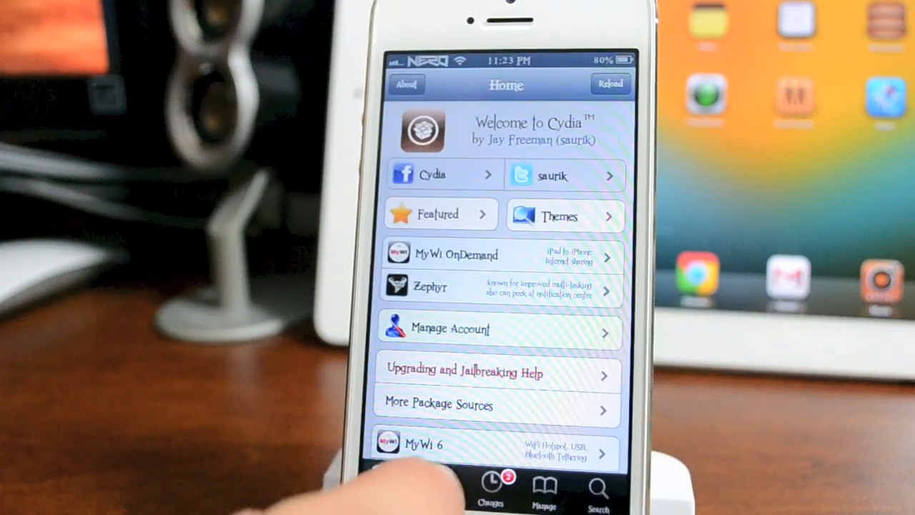
# - Show Cydia's Sections list scrolled down until the Fonts category is visible
pyautogui.click(439, 486)
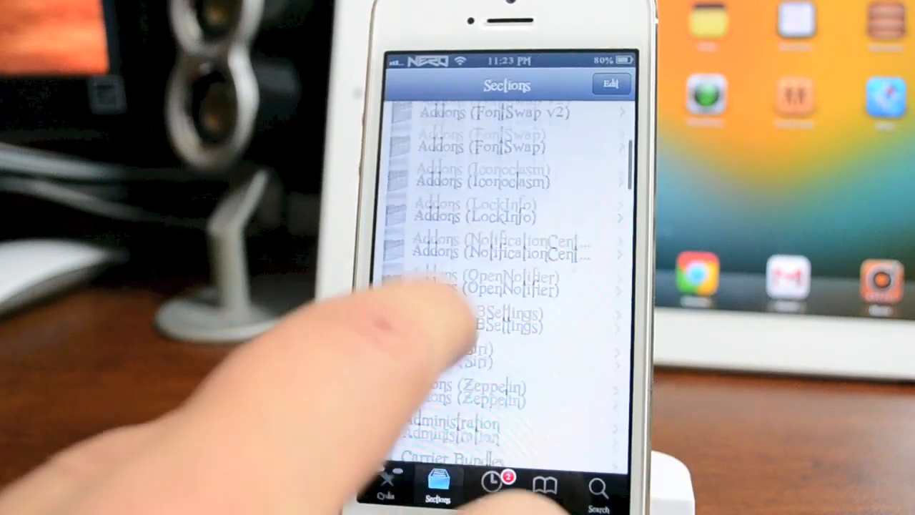
pyautogui.scroll(-3)
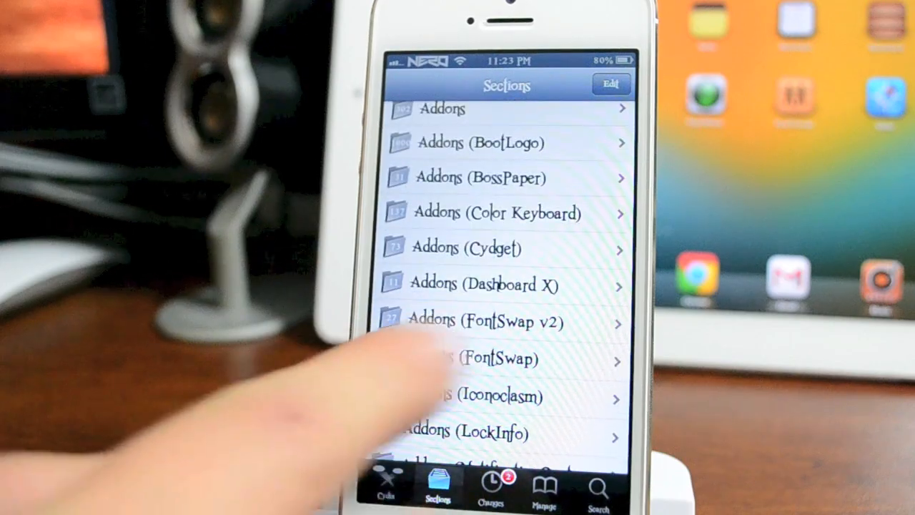
pyautogui.scroll(-3)
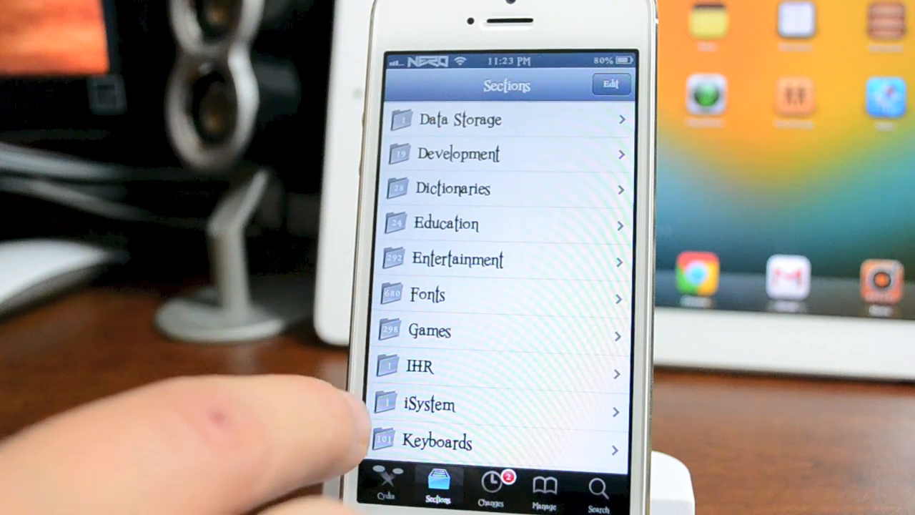
# - View the Airplanes in the Night Sky Font package details in Cydia's Fonts section
pyautogui.click(427, 294)
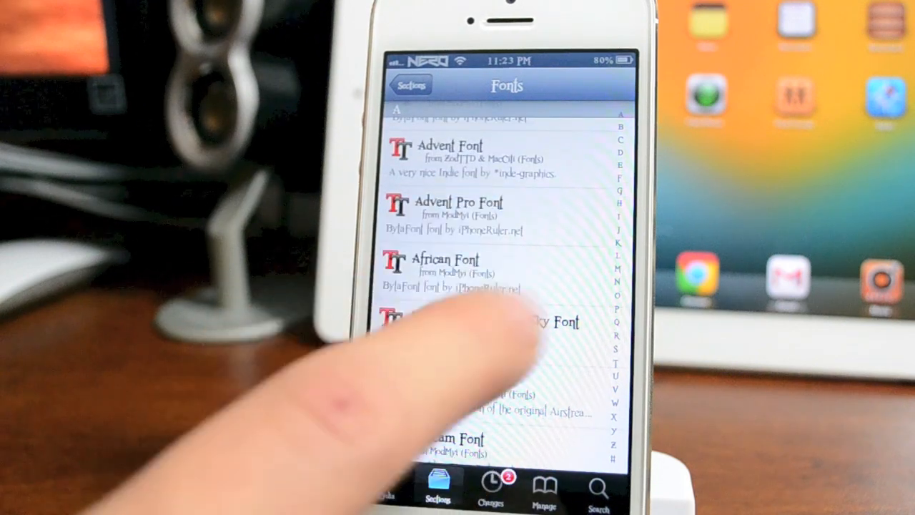
pyautogui.click(486, 322)
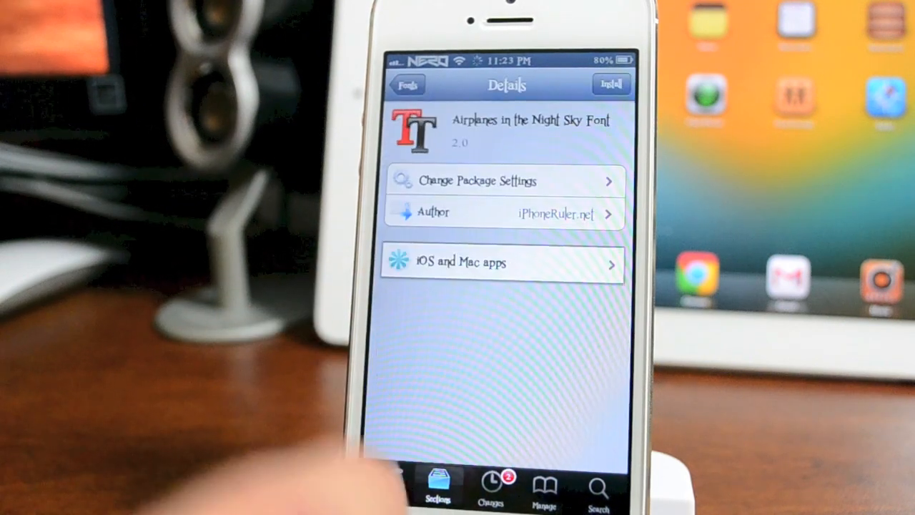
pyautogui.scroll(-3)
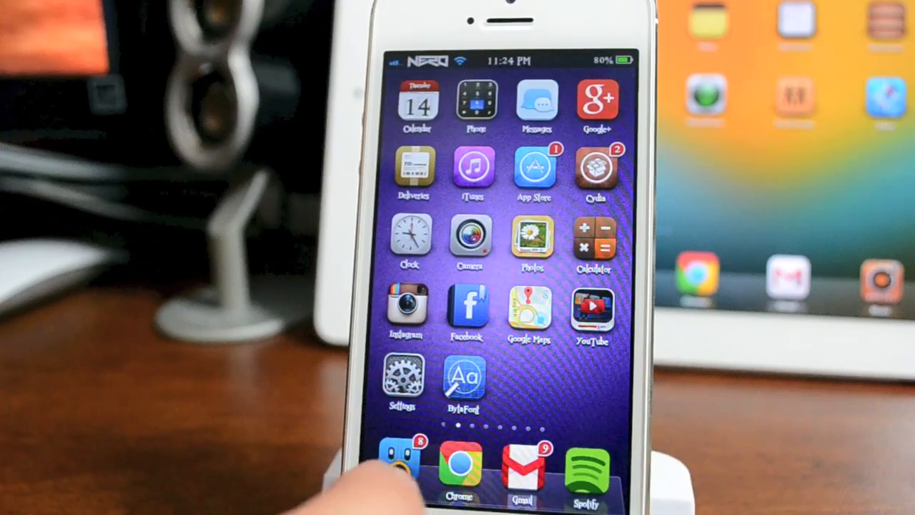
# - Relaunch BytaFont and scroll its Basic font list past Carolina Sans, Caviar Dreams and Cookies
pyautogui.click(463, 383)
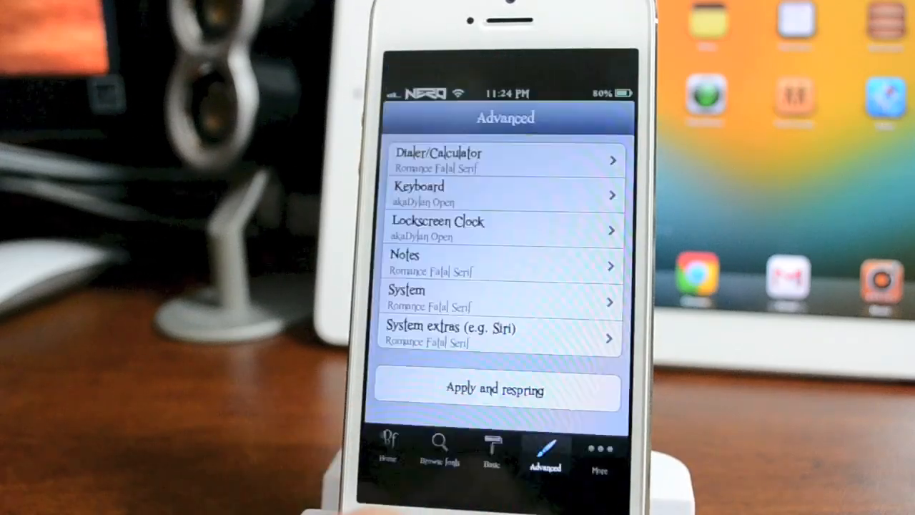
pyautogui.click(491, 447)
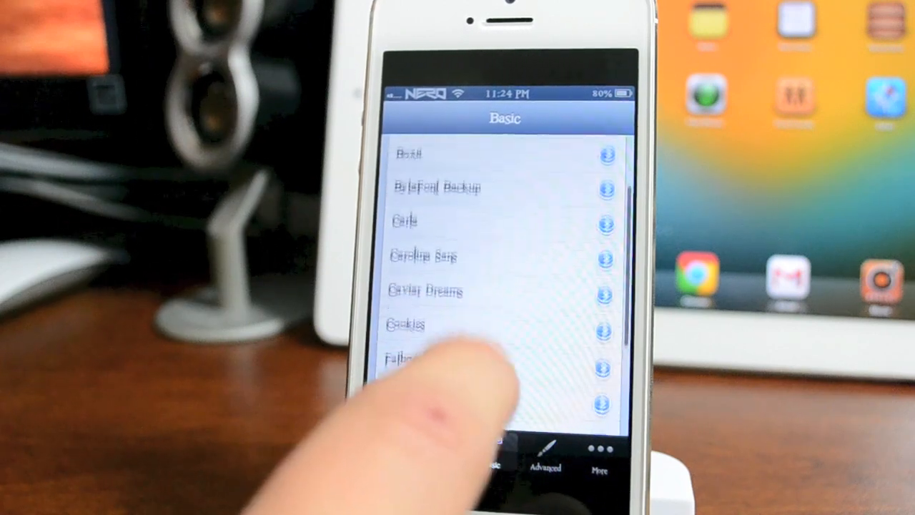
pyautogui.scroll(-3)
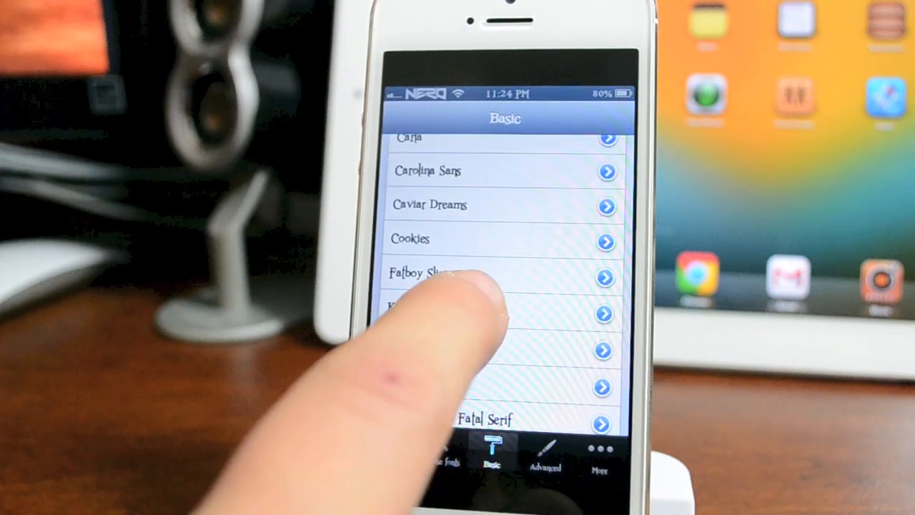